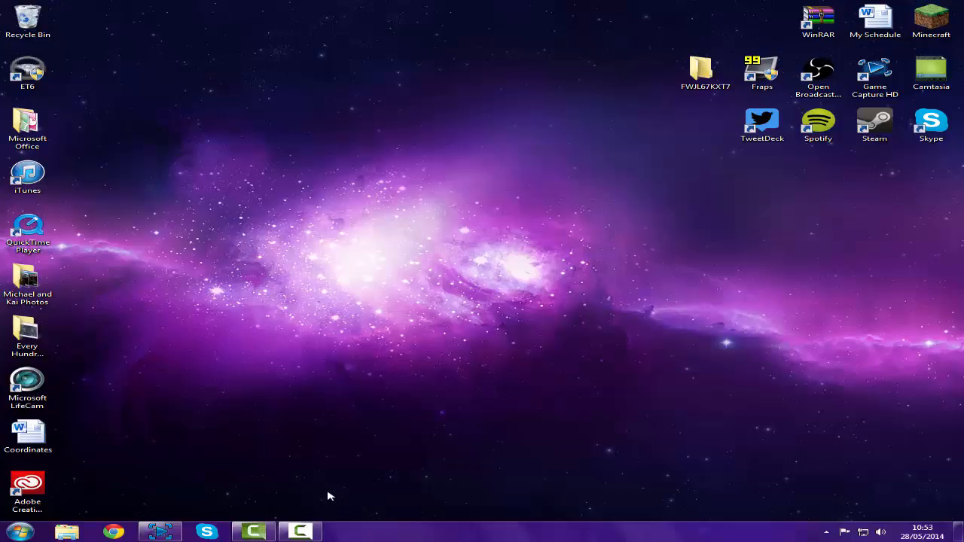
pyautogui.moveTo(527, 280)
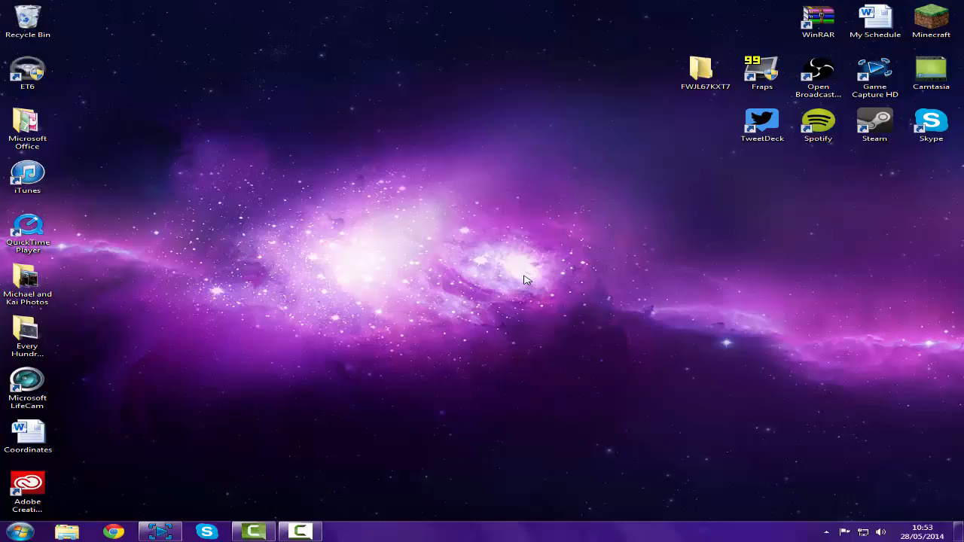
pyautogui.moveTo(74, 466)
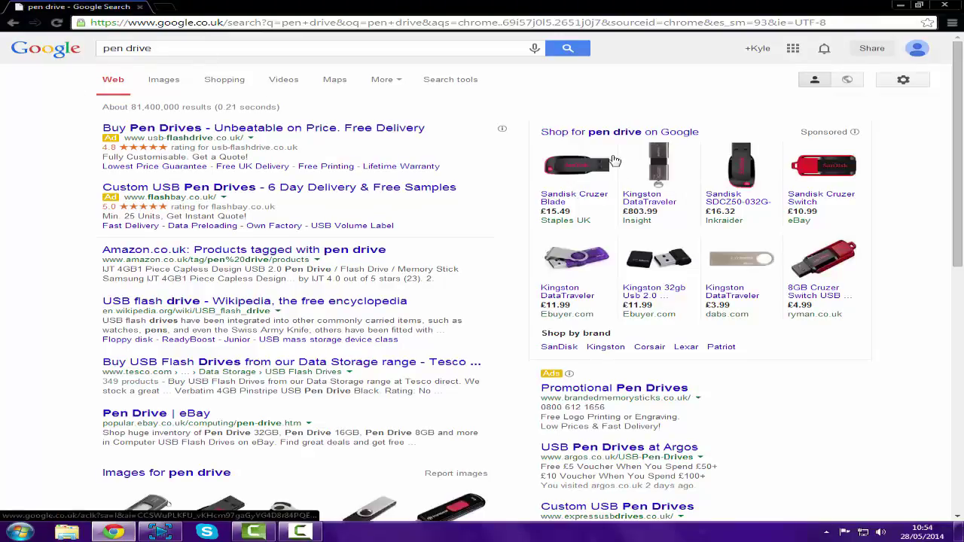
pyautogui.moveTo(664, 167)
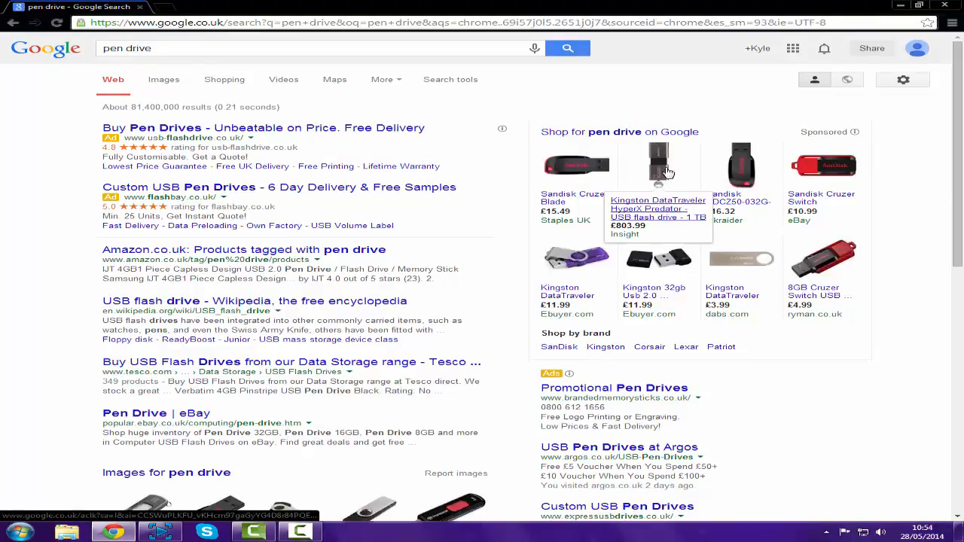
pyautogui.moveTo(363, 256)
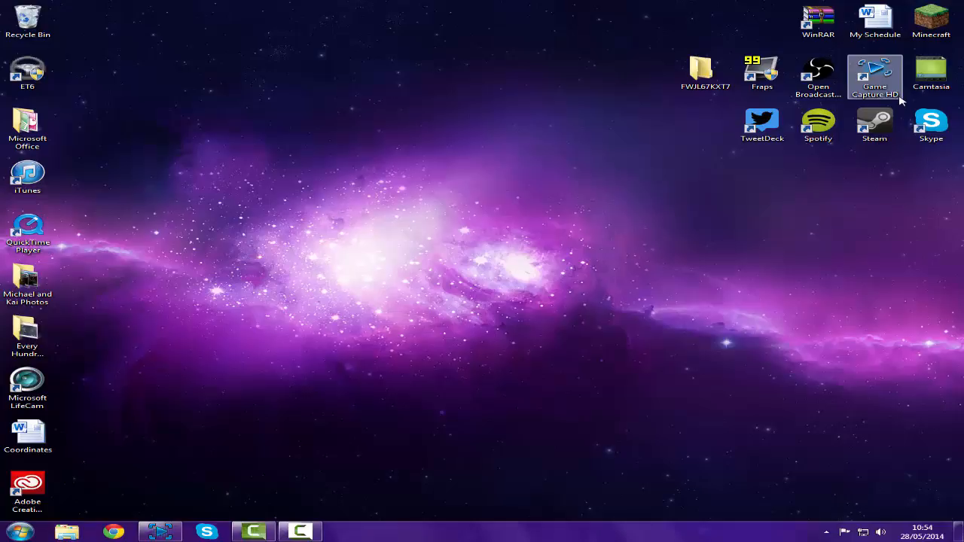
pyautogui.moveTo(824, 161)
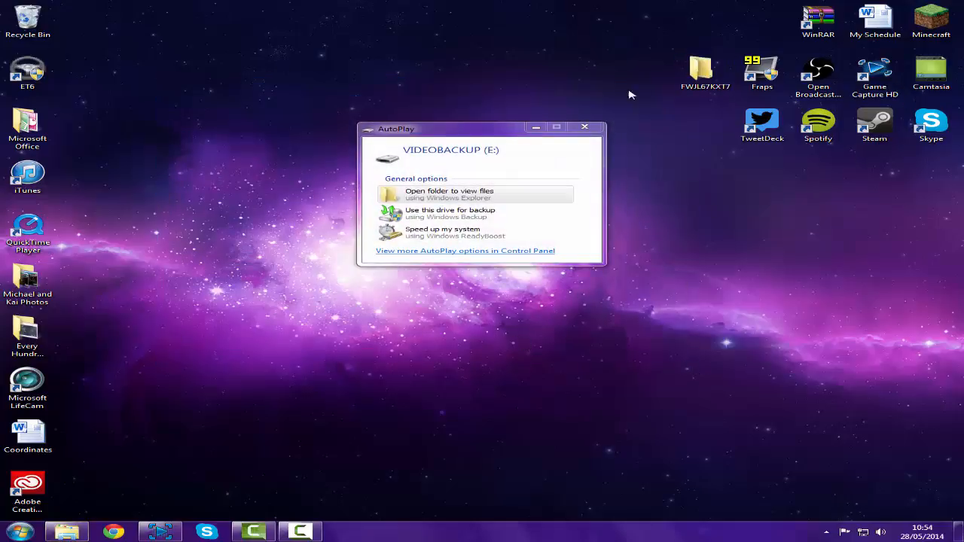
# - Dismiss AutoPlay, open Computer, and briefly view VIDEOBACKUP (E:) before returning to the drive list
pyautogui.click(16, 532)
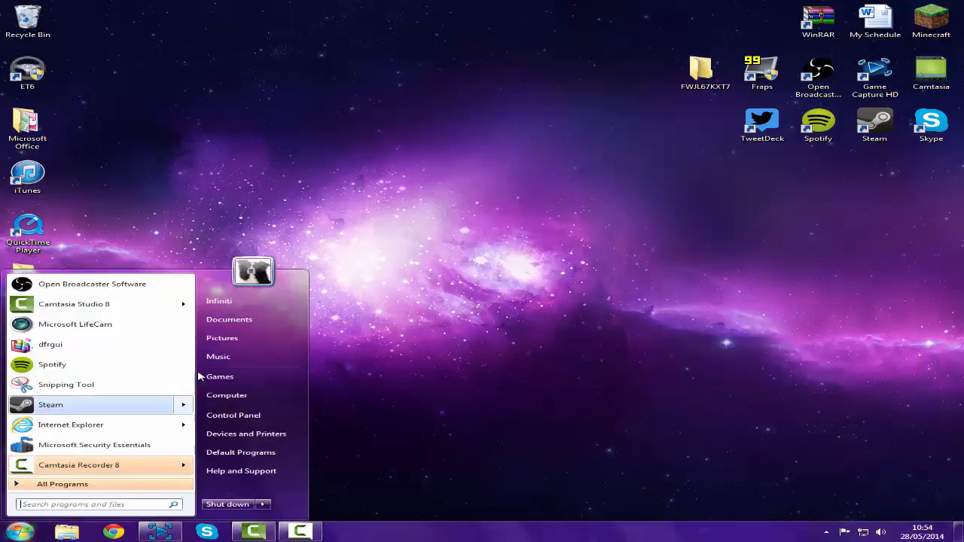
pyautogui.click(226, 395)
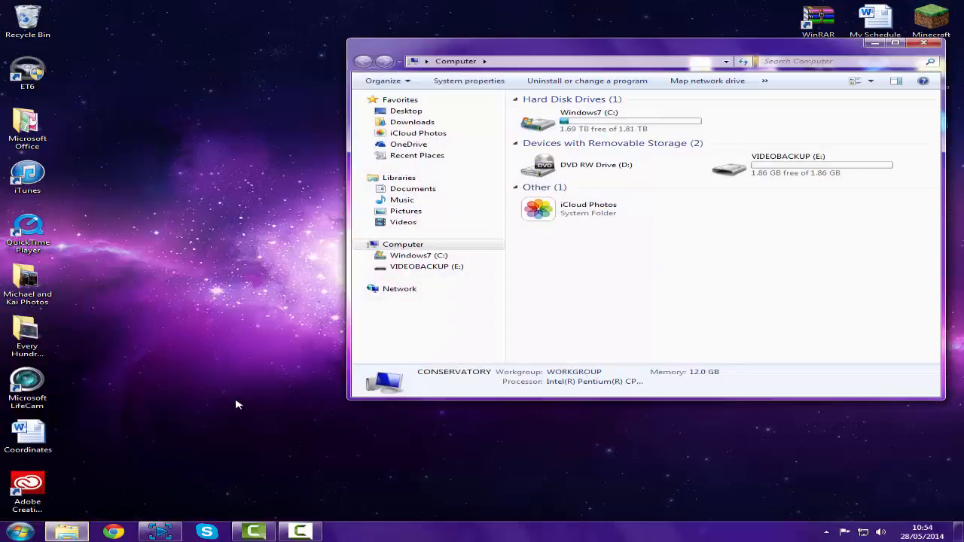
pyautogui.click(587, 209)
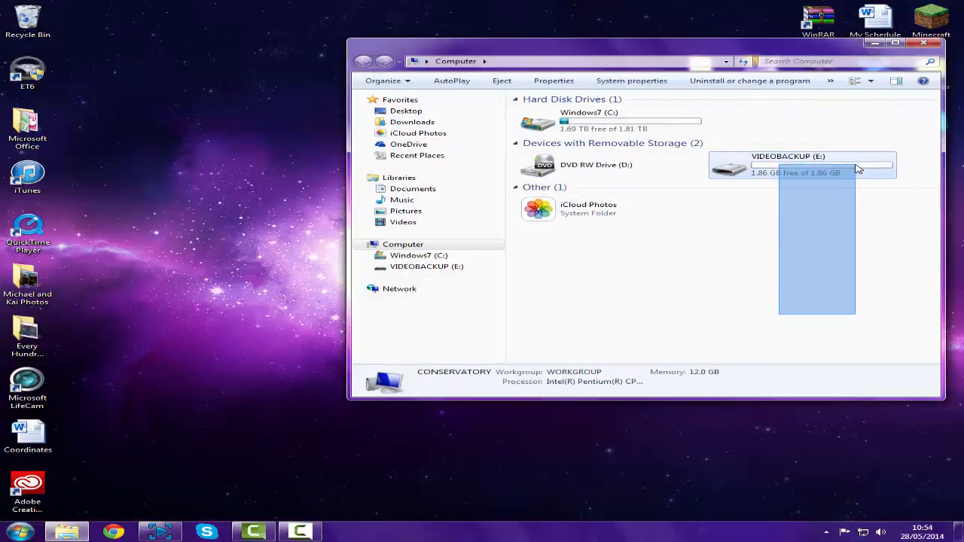
pyautogui.doubleClick(788, 164)
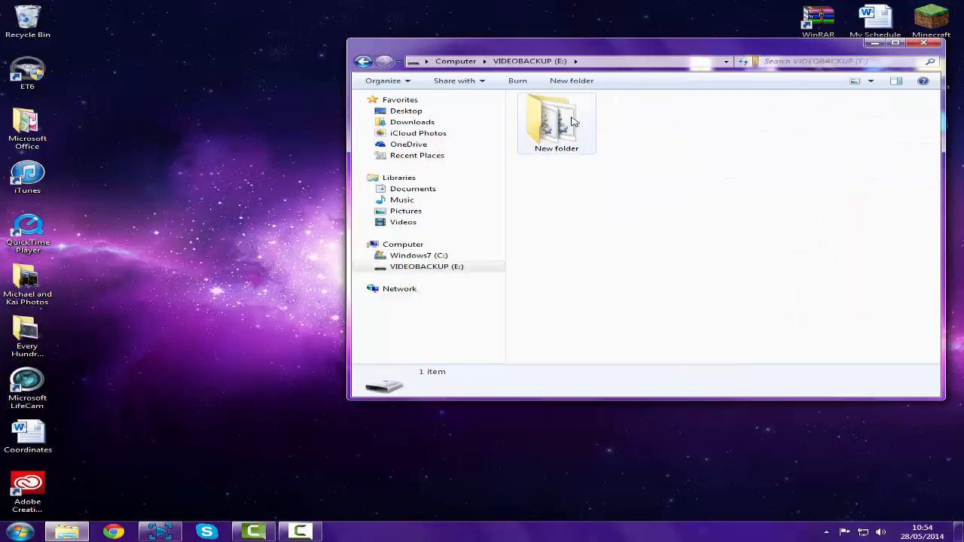
pyautogui.click(556, 122)
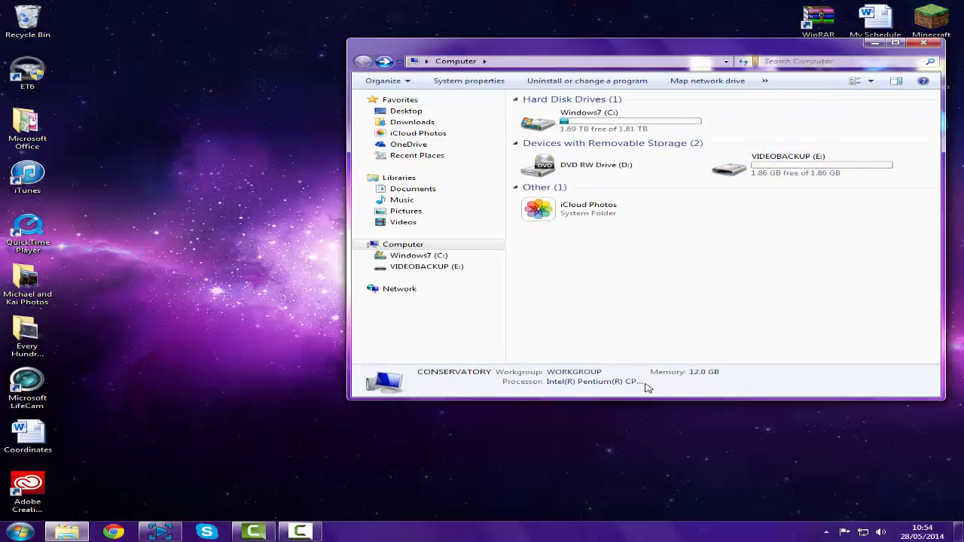
pyautogui.moveTo(637, 400)
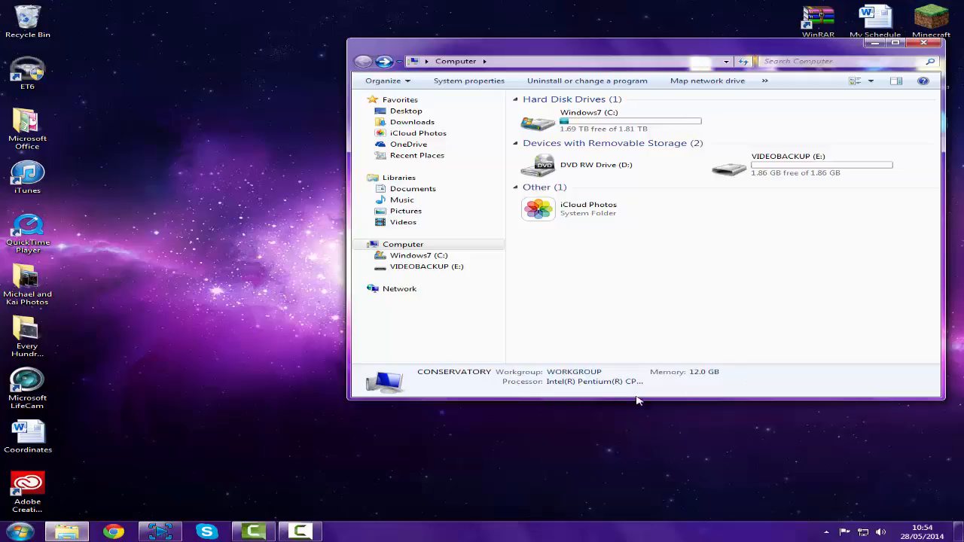
# - Open VIDEOBACKUP (E:) Properties and look through its Tools, Hardware and ReadyBoost tabs
pyautogui.click(802, 164)
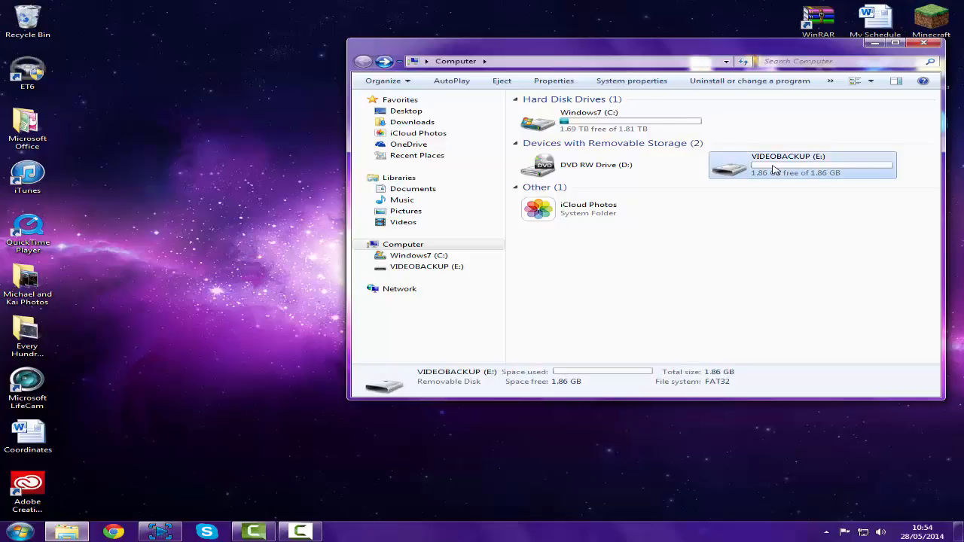
pyautogui.rightClick(773, 168)
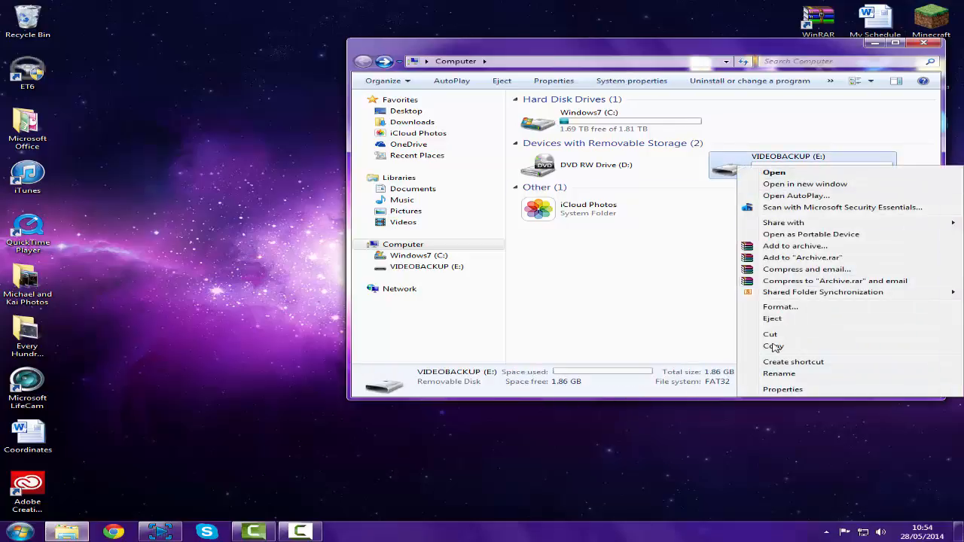
pyautogui.click(783, 389)
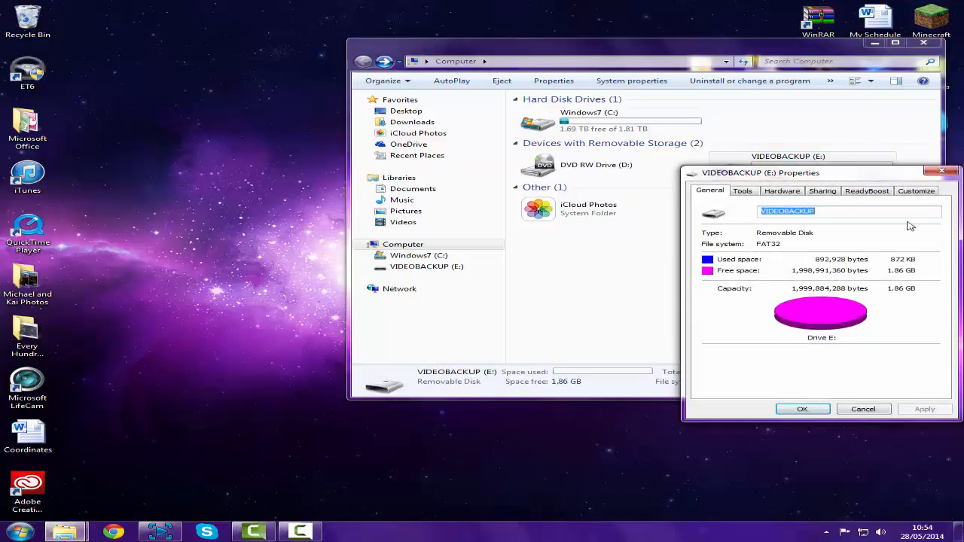
pyautogui.moveTo(674, 226)
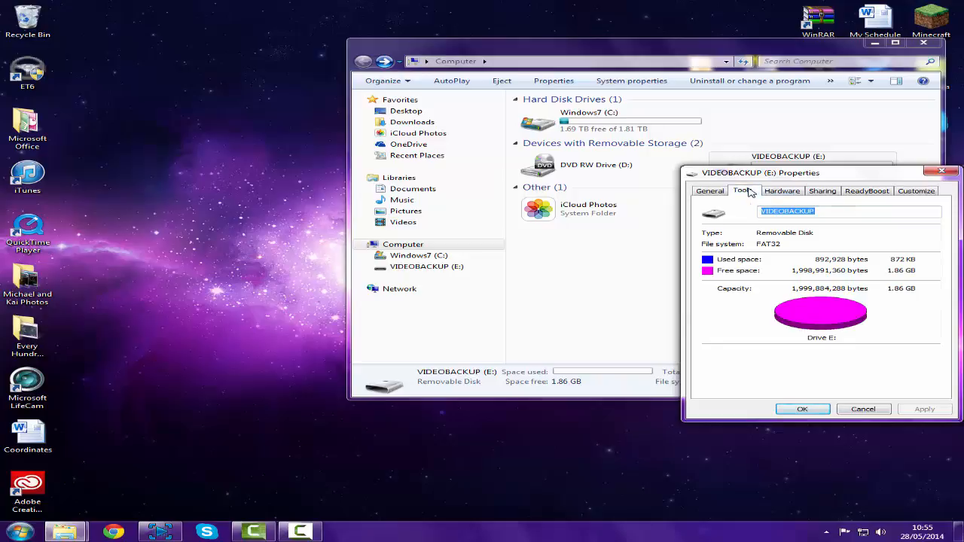
pyautogui.click(742, 190)
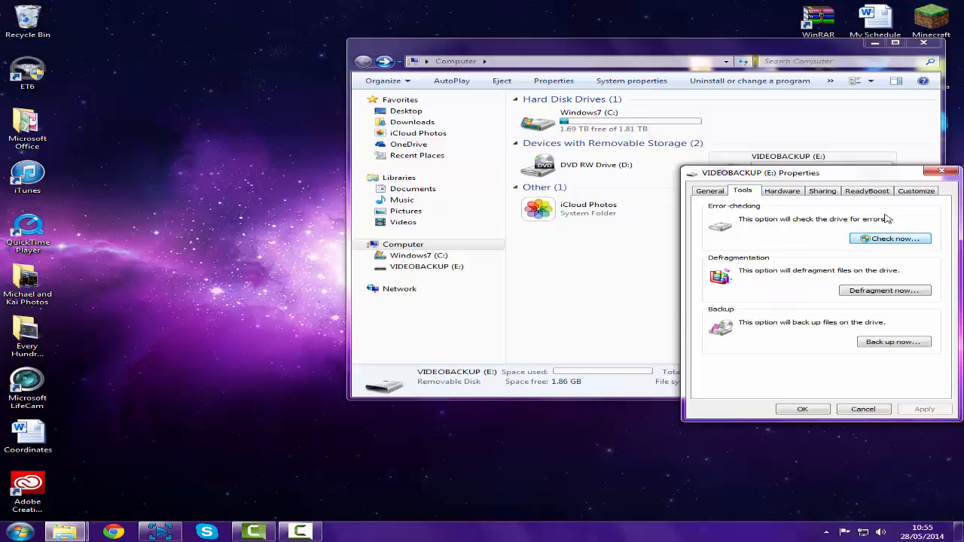
pyautogui.click(782, 191)
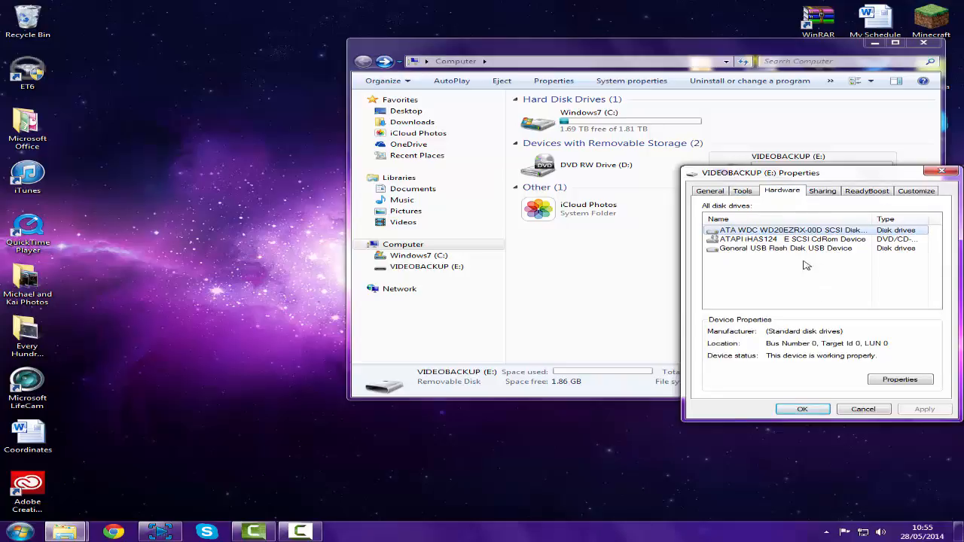
pyautogui.click(866, 191)
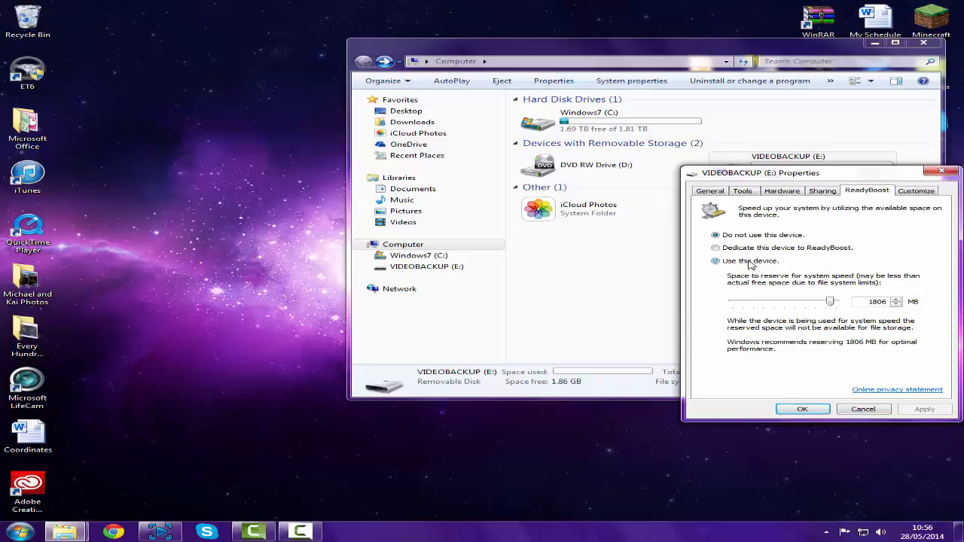
# - Choose 'Use this device' with 1806 MB for ReadyBoost and confirm
pyautogui.click(715, 260)
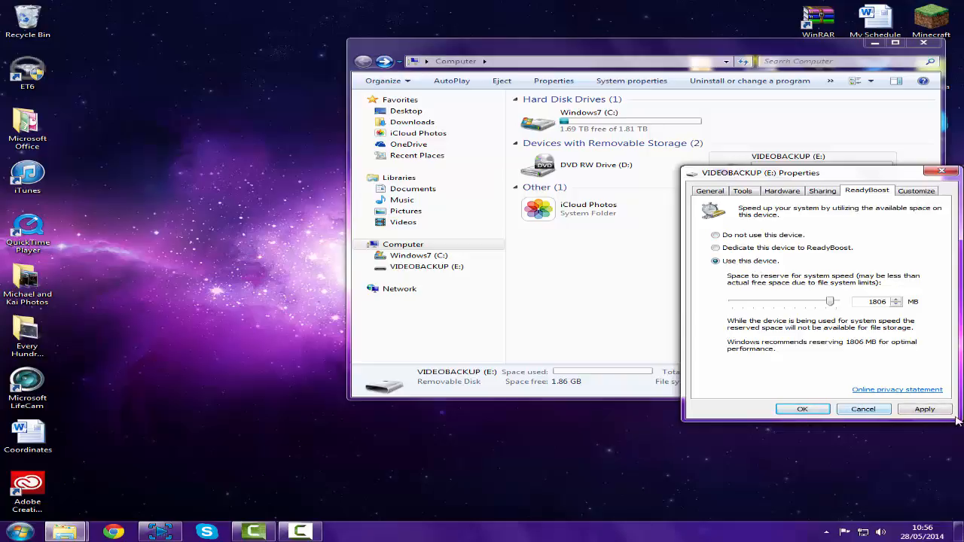
pyautogui.click(925, 409)
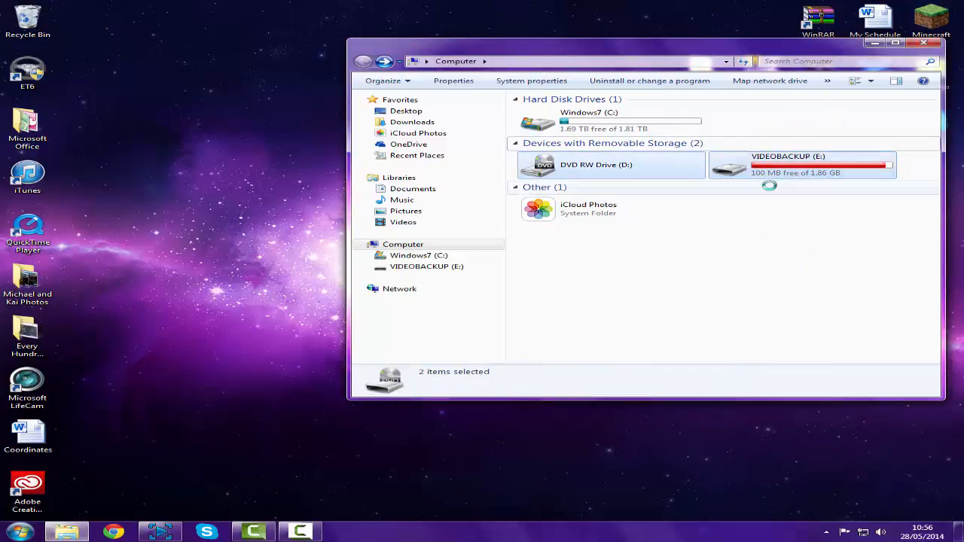
pyautogui.doubleClick(802, 164)
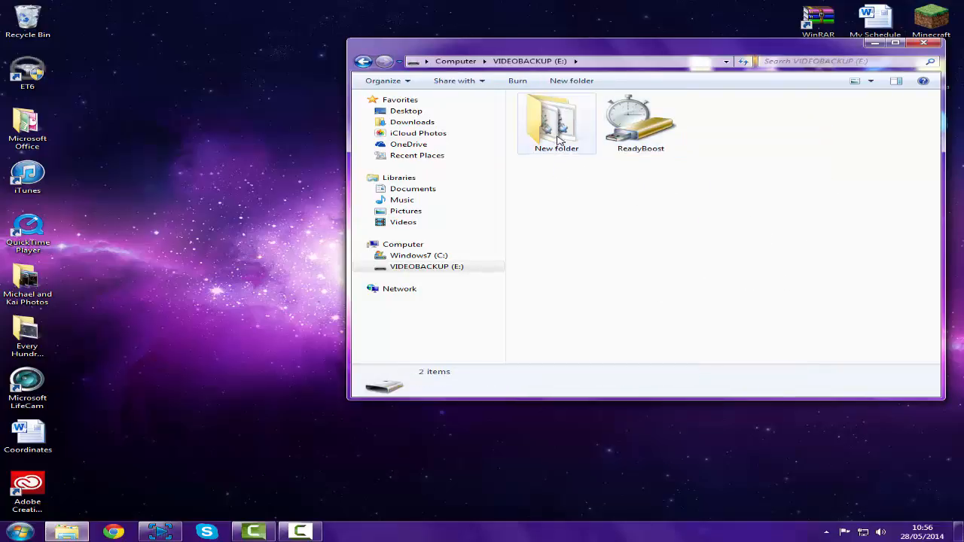
pyautogui.click(555, 123)
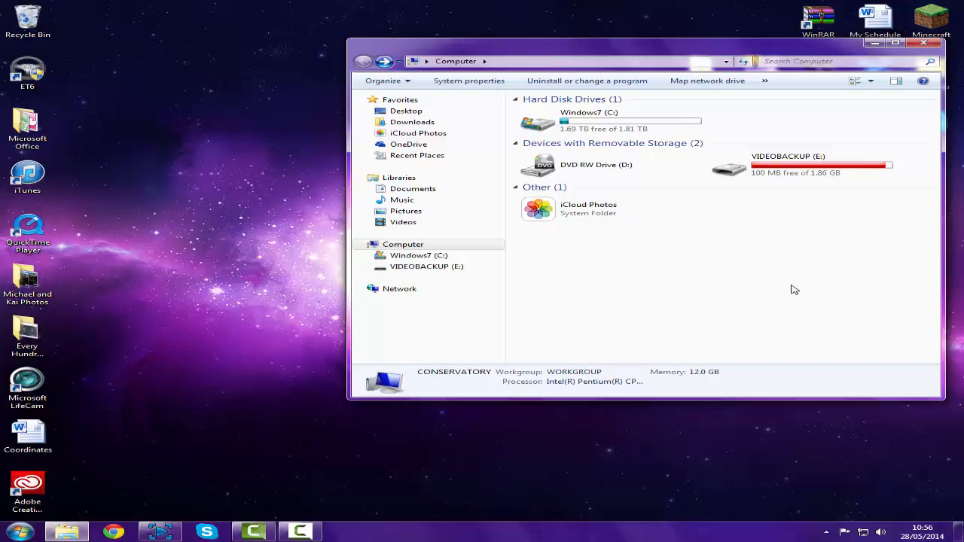
pyautogui.moveTo(913, 57)
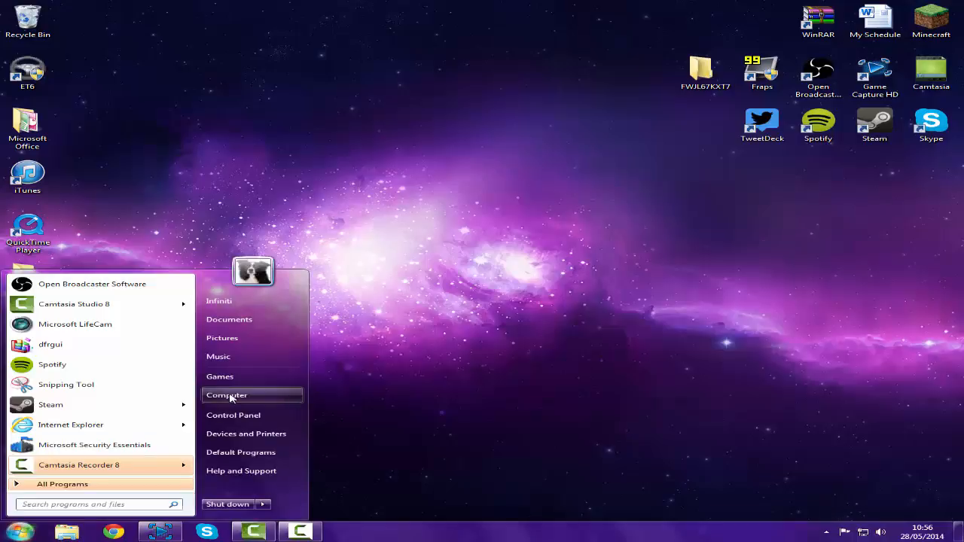
pyautogui.click(226, 395)
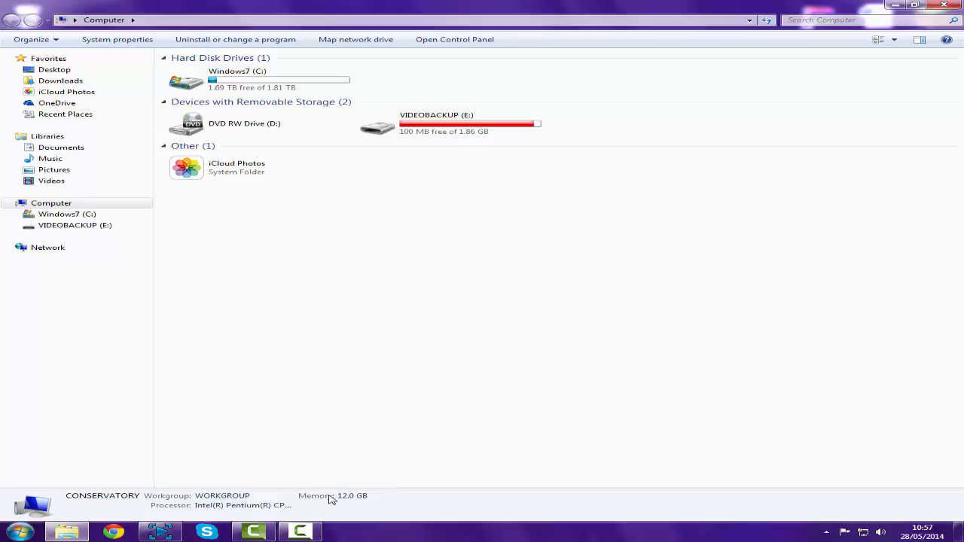
pyautogui.moveTo(394, 503)
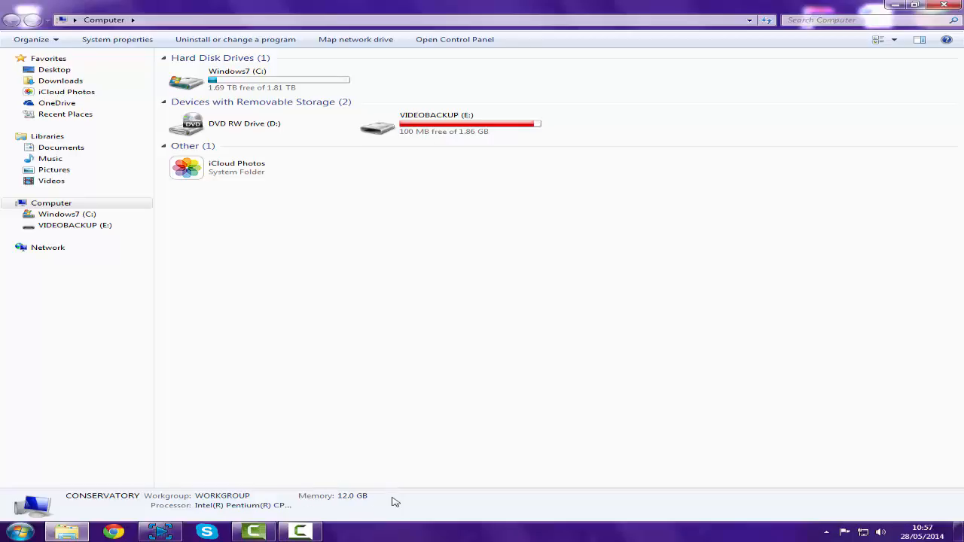
pyautogui.moveTo(276, 394)
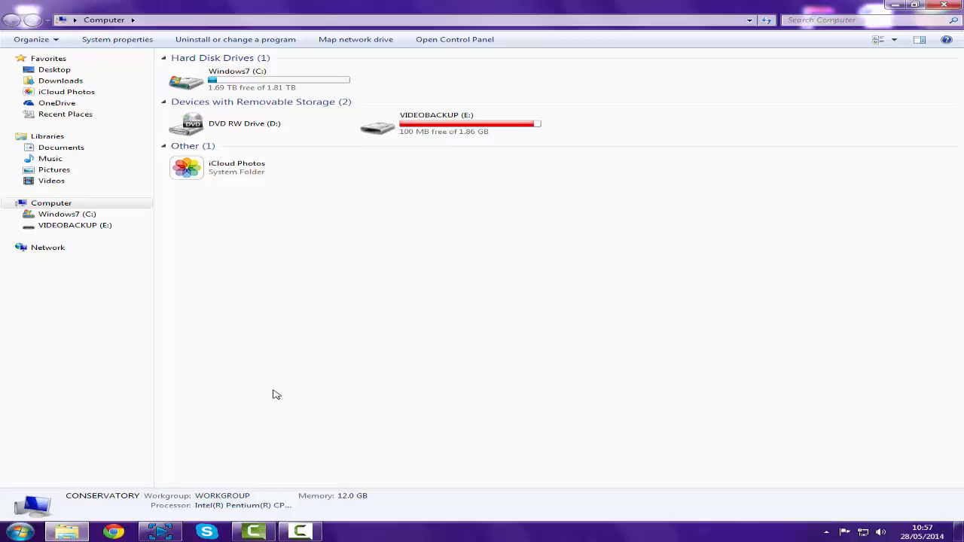
# - In VIDEOBACKUP (E:) Properties, set ReadyBoost to 'Do not use this device' and confirm
pyautogui.click(471, 123)
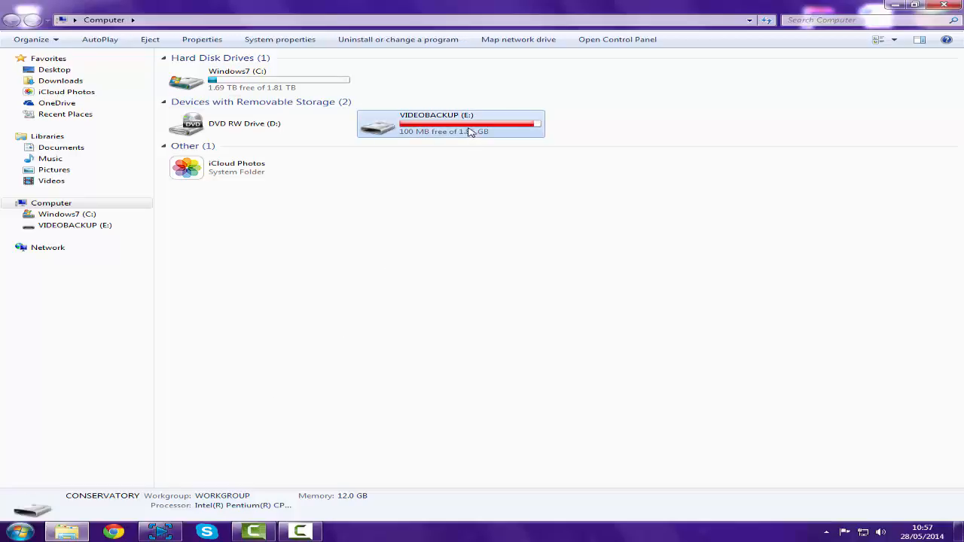
pyautogui.rightClick(468, 132)
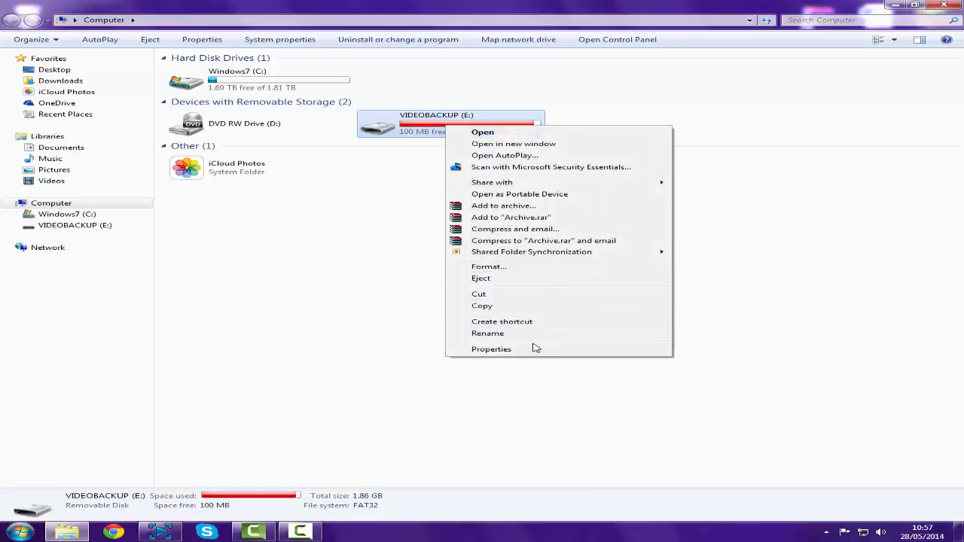
pyautogui.click(491, 348)
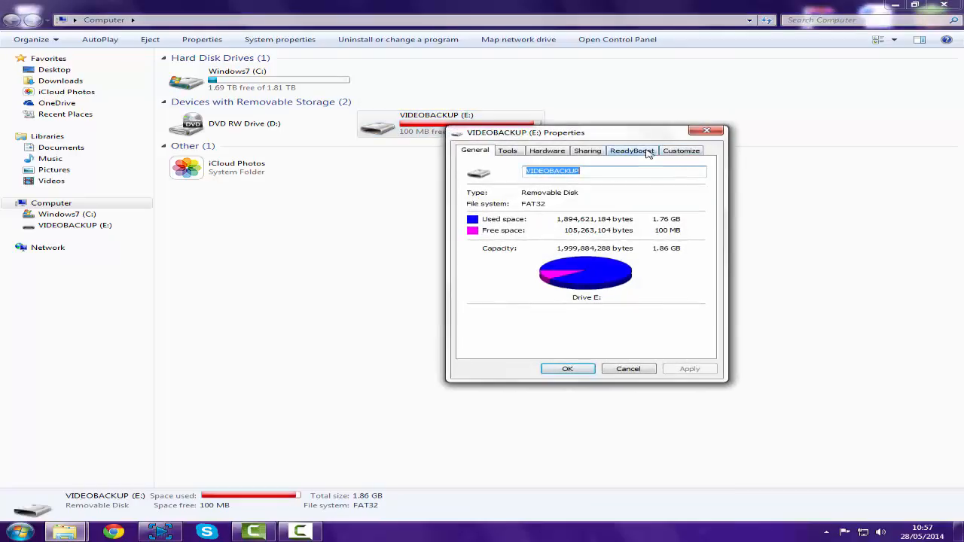
pyautogui.click(631, 150)
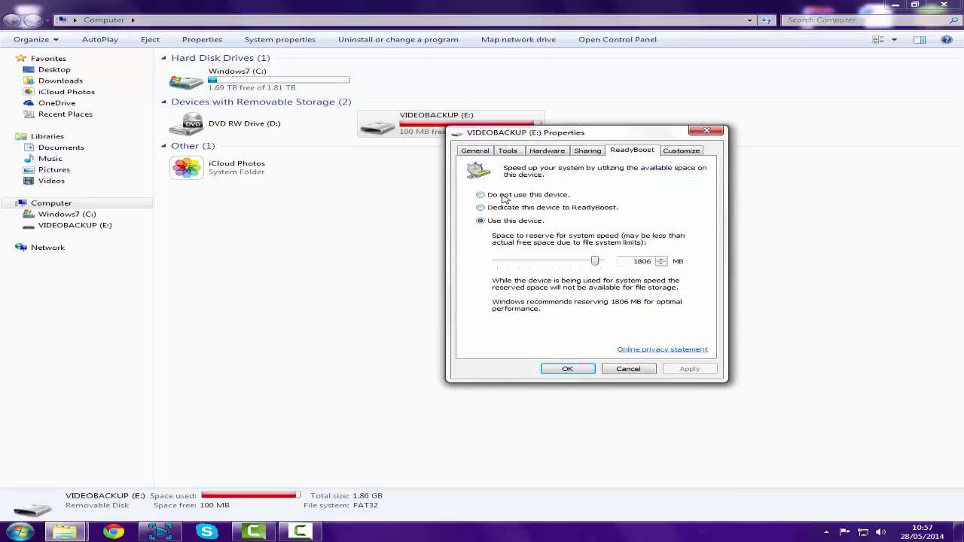
pyautogui.click(568, 369)
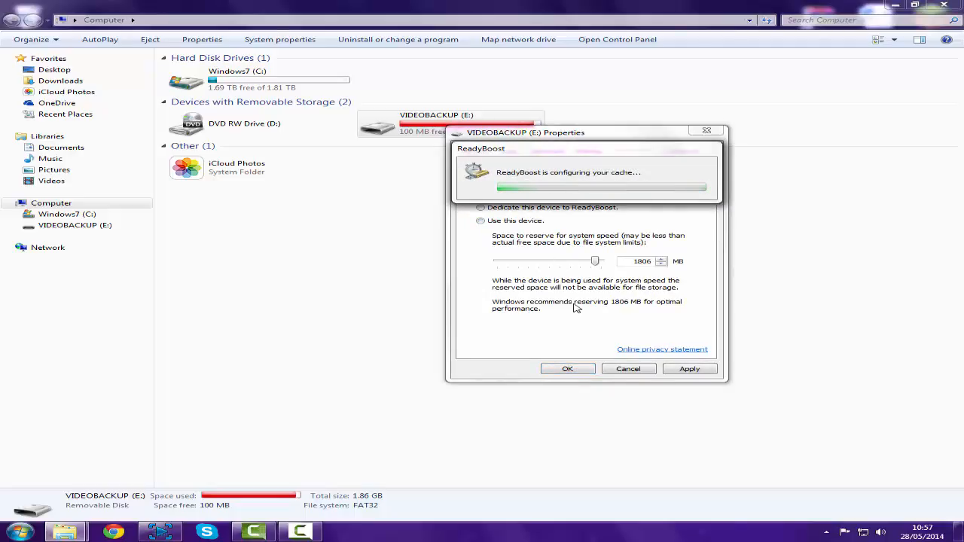
pyautogui.click(568, 369)
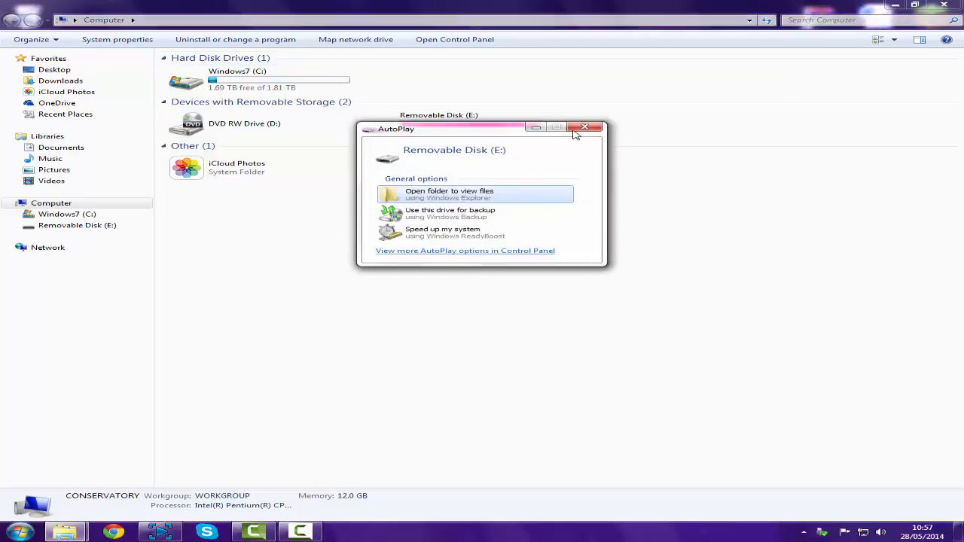
# - Dismiss the new drive's AutoPlay prompt and open the empty Removable Disk (E:)
pyautogui.click(587, 127)
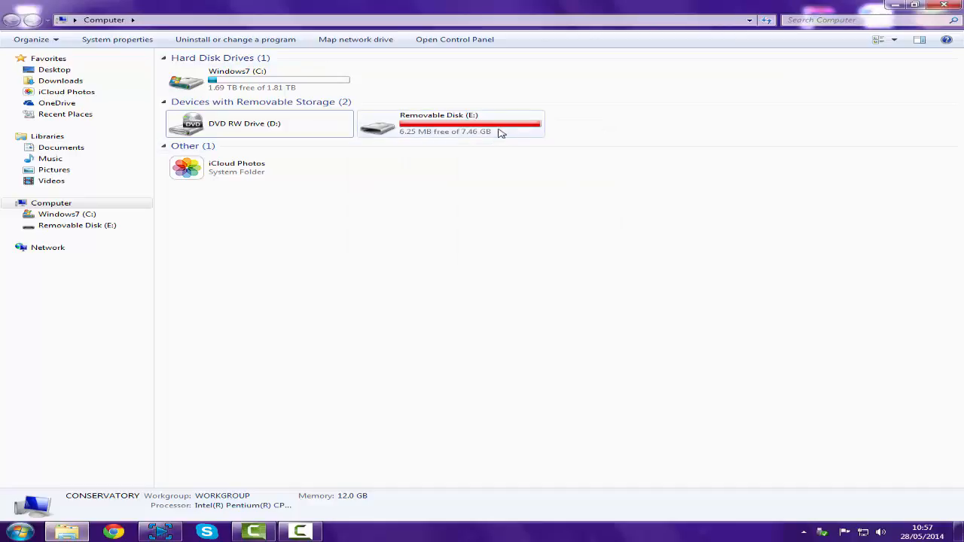
pyautogui.doubleClick(454, 123)
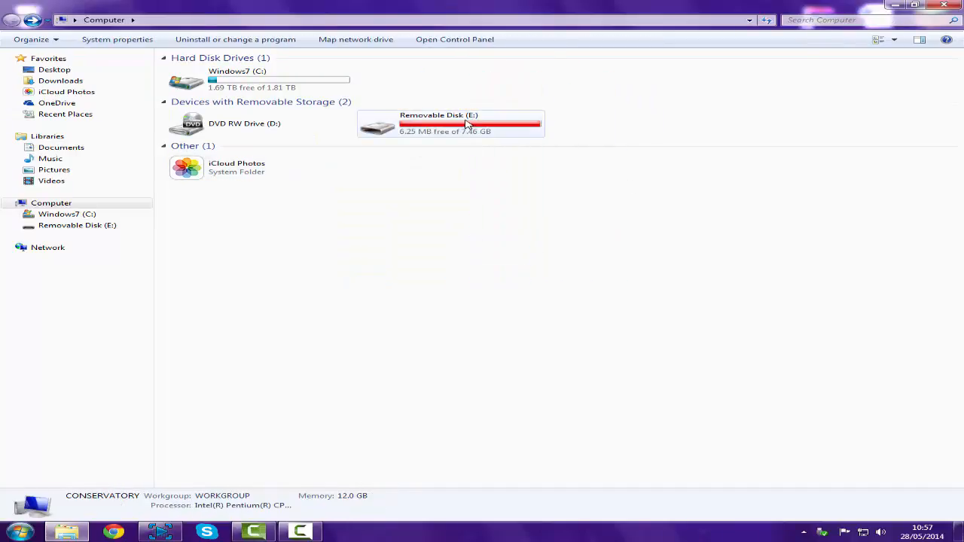
pyautogui.doubleClick(466, 123)
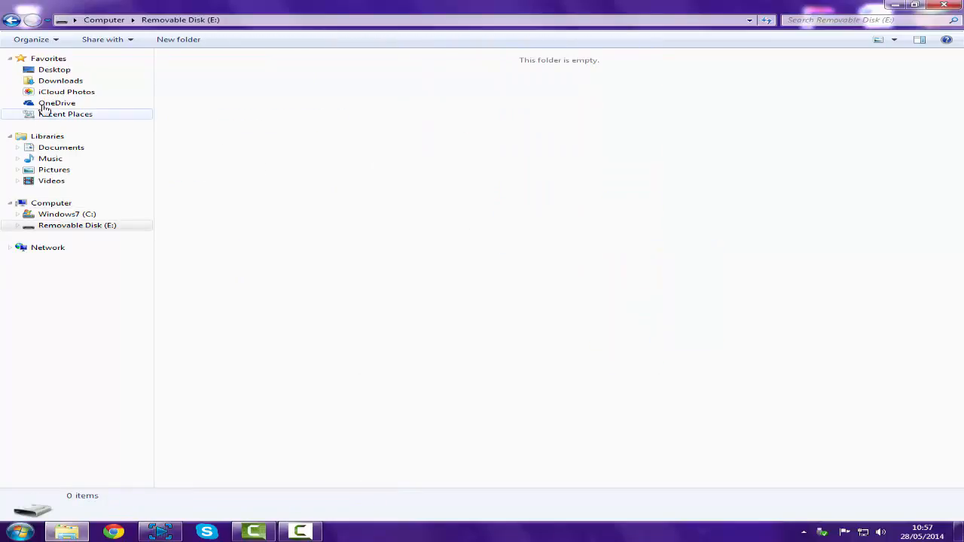
# - Open Removable Disk (E:) Properties, checking 6.25 MB free of 7.46 GB and its Tools tab
pyautogui.rightClick(438, 124)
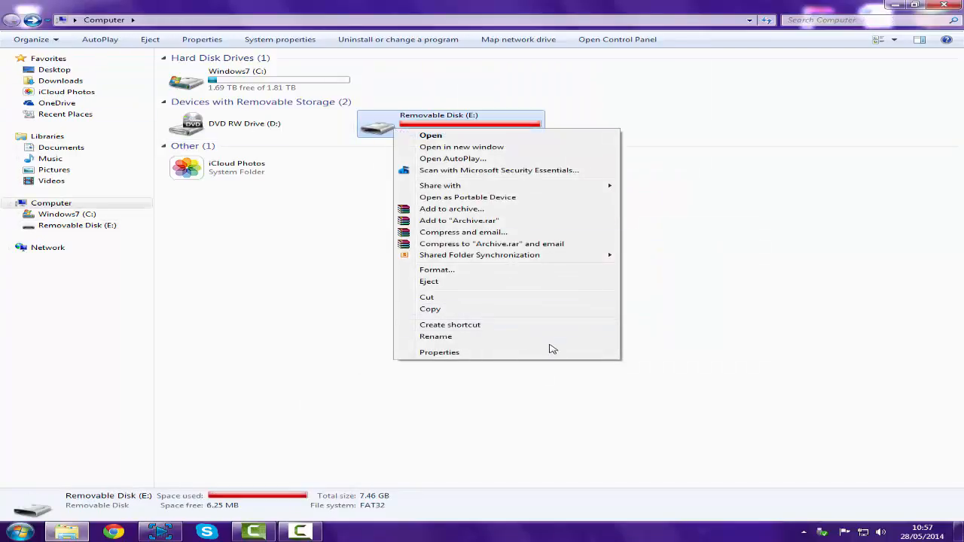
pyautogui.click(439, 352)
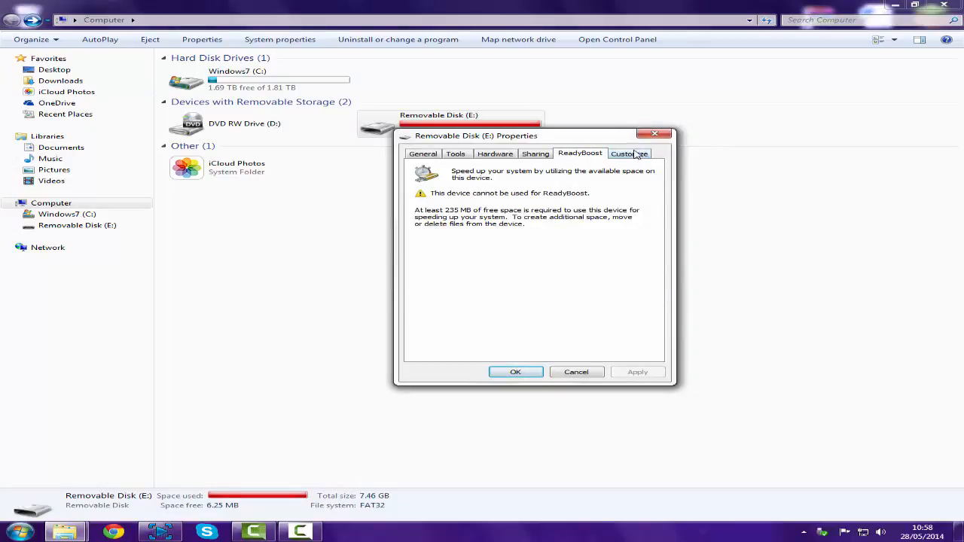
pyautogui.click(423, 154)
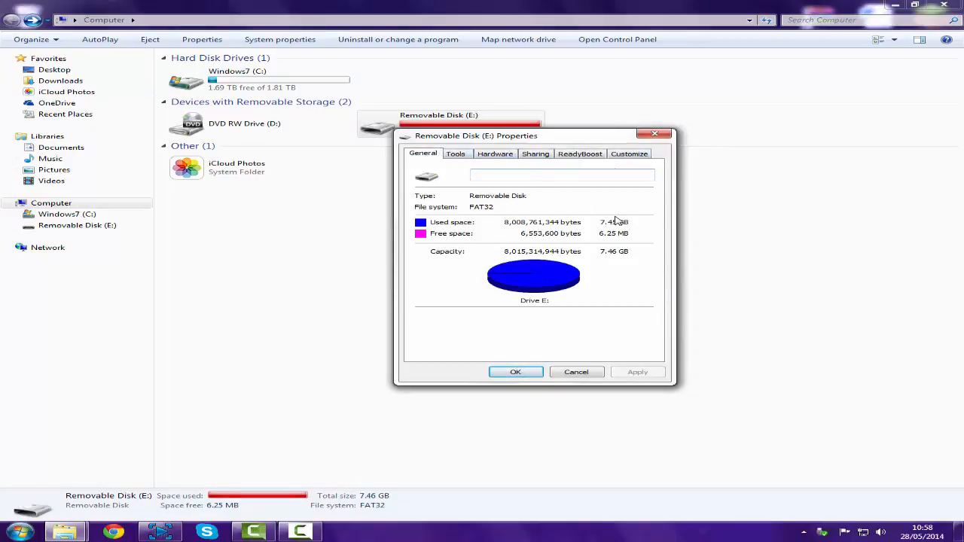
pyautogui.click(455, 154)
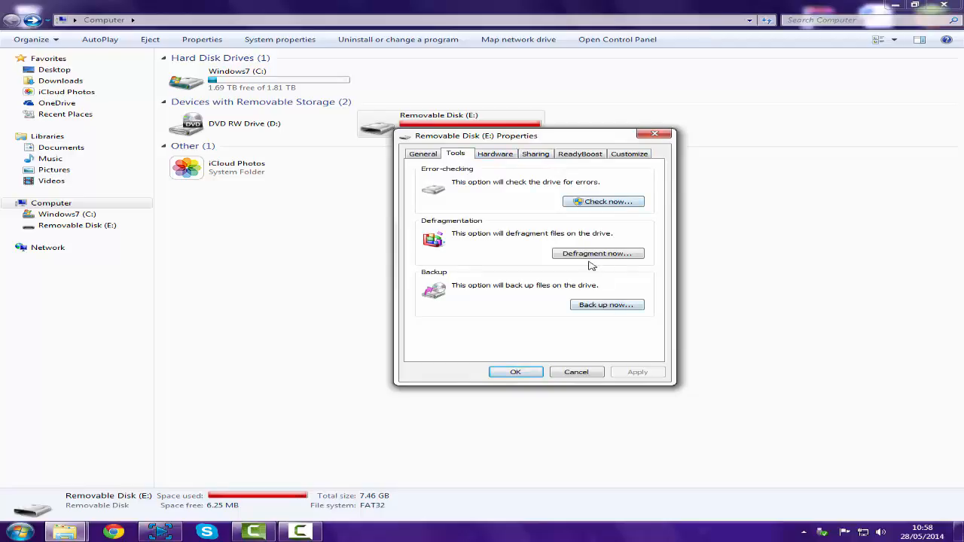
pyautogui.moveTo(527, 204)
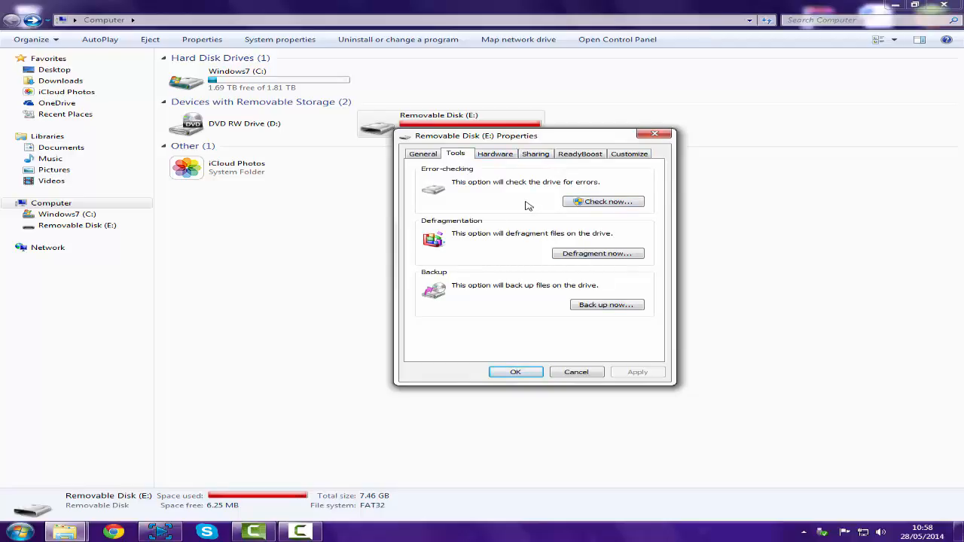
pyautogui.moveTo(597, 253)
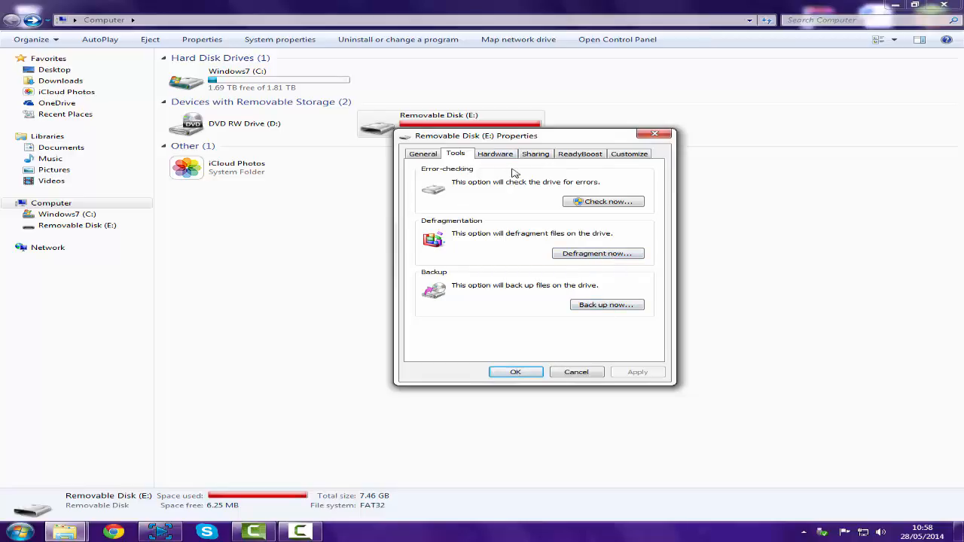
# - View the Hardware, Sharing, General and Customize tabs, then close the Properties dialog
pyautogui.click(496, 154)
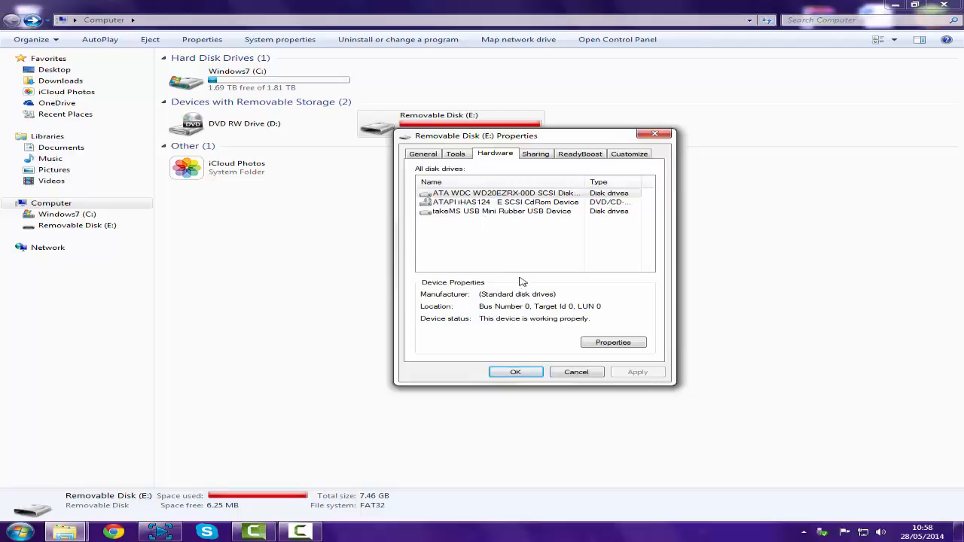
pyautogui.click(535, 154)
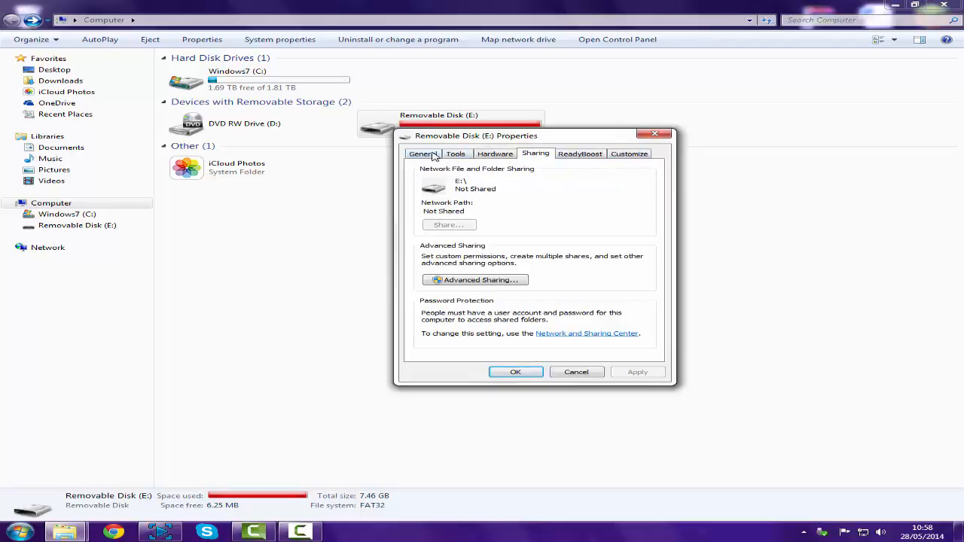
pyautogui.click(423, 154)
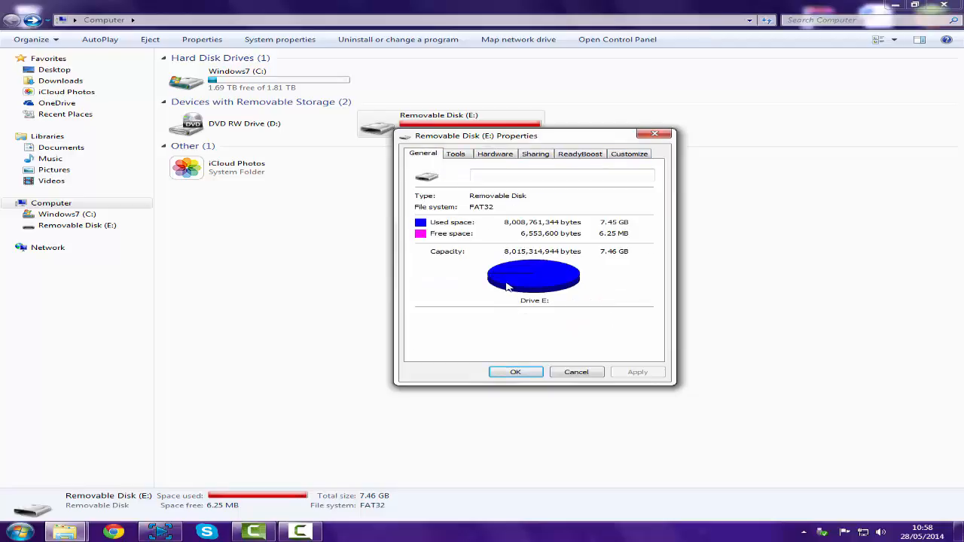
pyautogui.moveTo(514, 253)
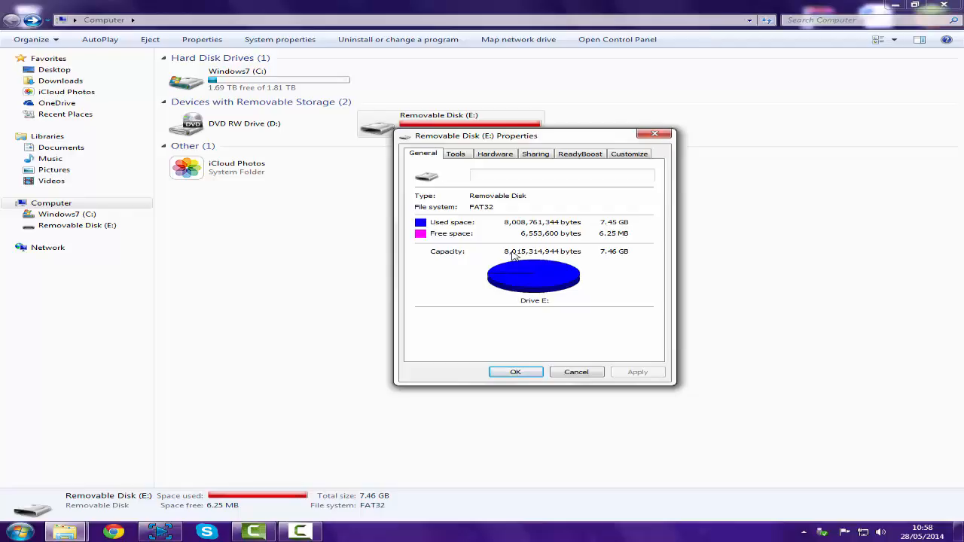
pyautogui.click(629, 153)
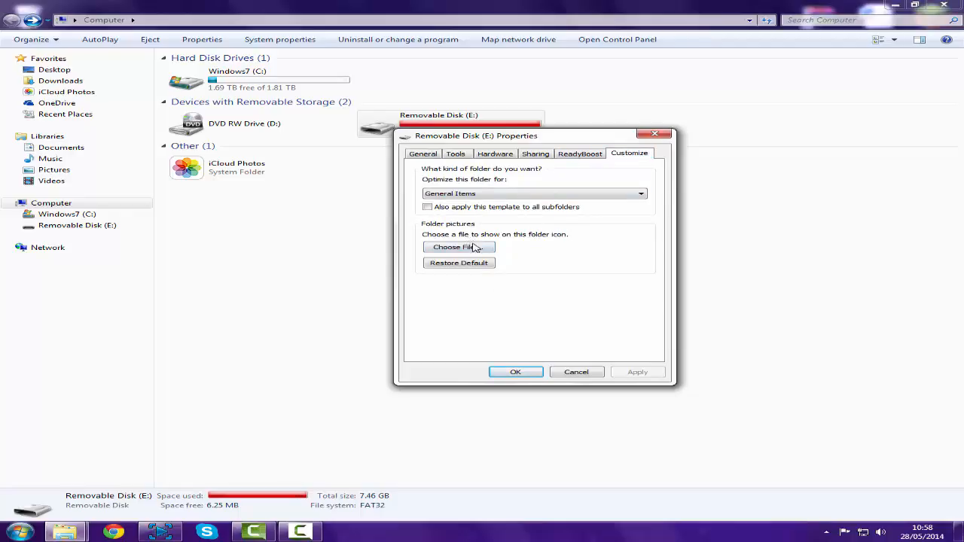
pyautogui.click(459, 263)
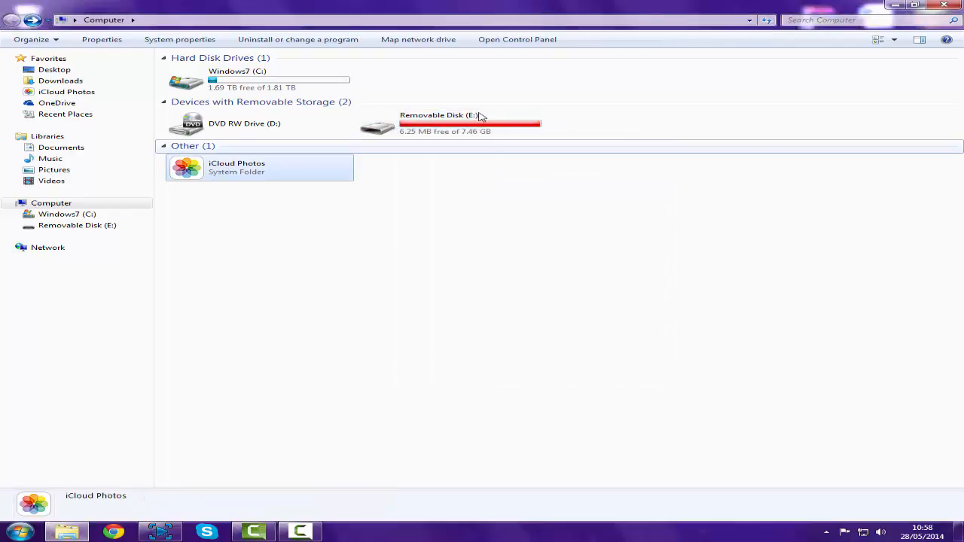
pyautogui.click(454, 122)
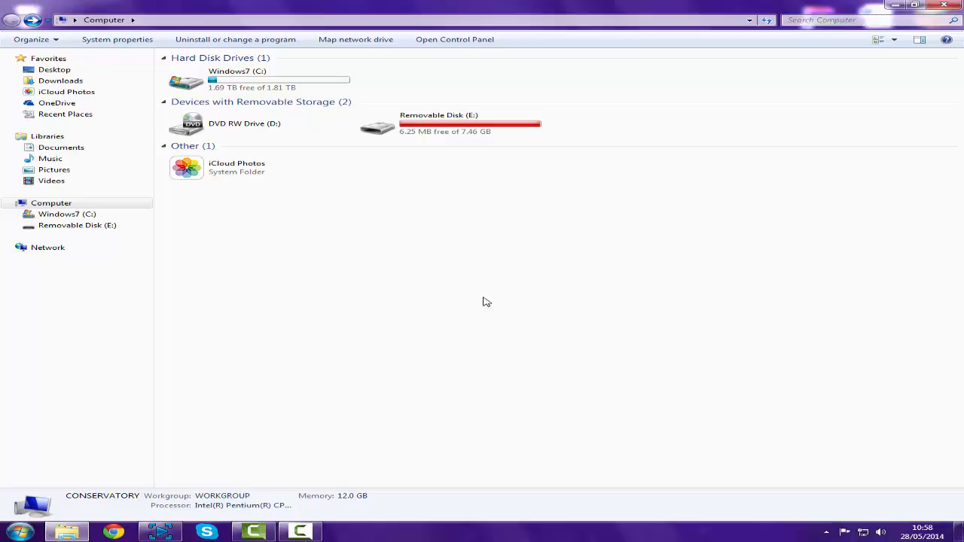
pyautogui.click(449, 123)
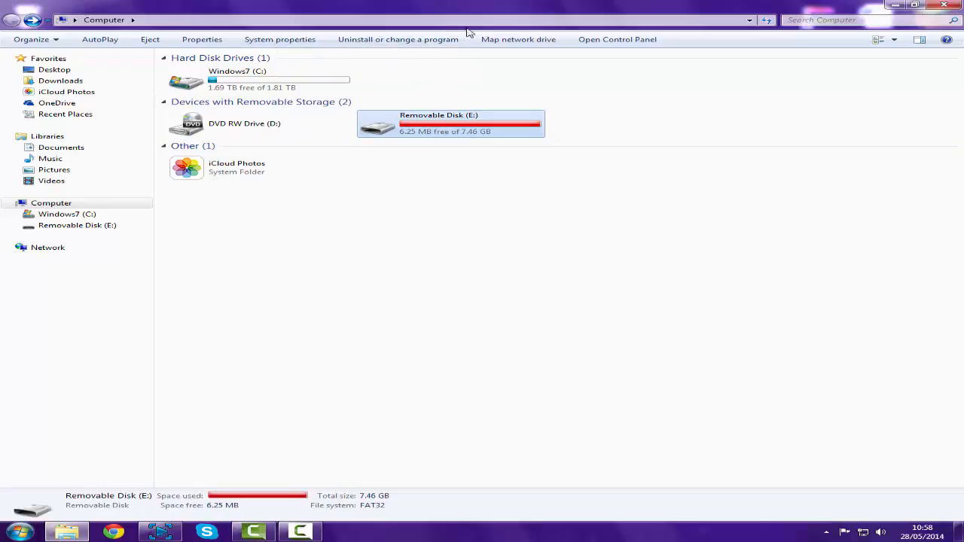
pyautogui.moveTo(360, 348)
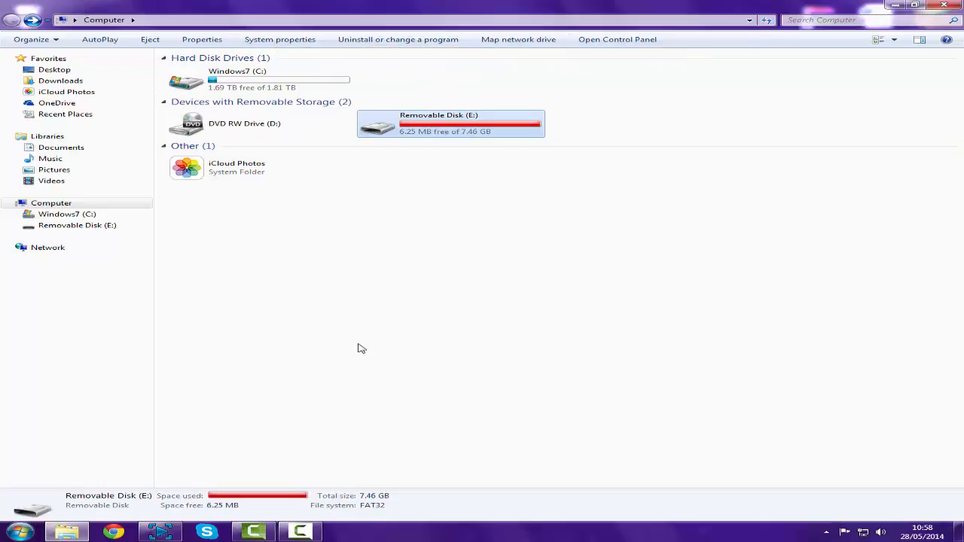
pyautogui.moveTo(482, 360)
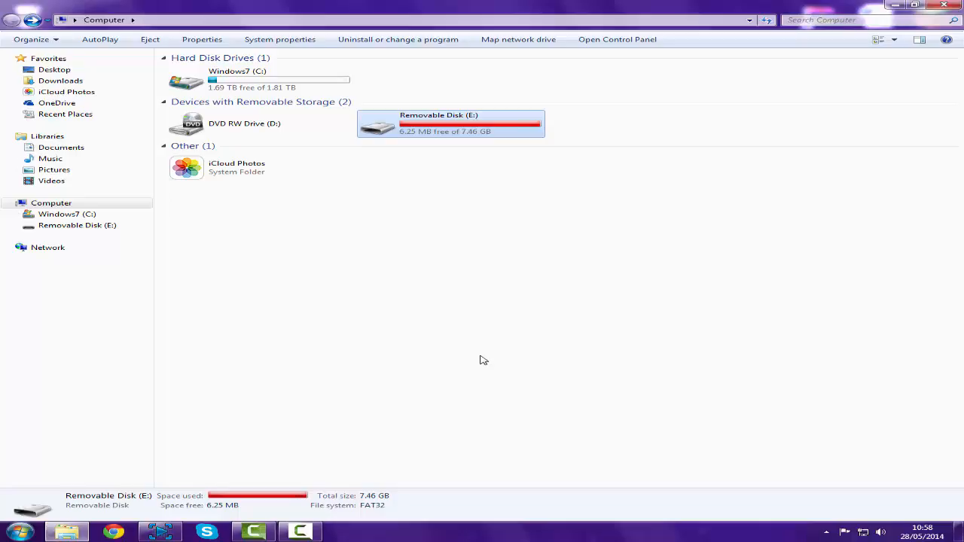
pyautogui.moveTo(488, 351)
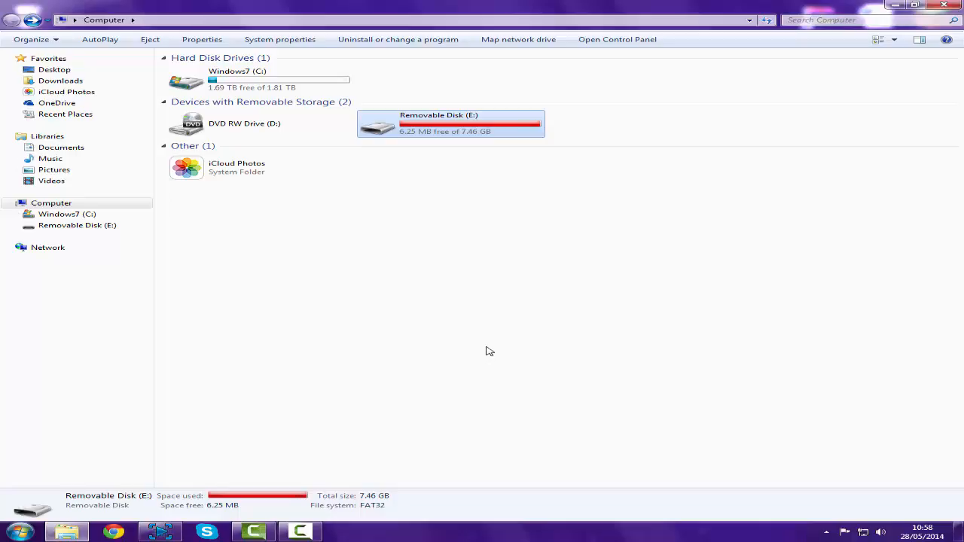